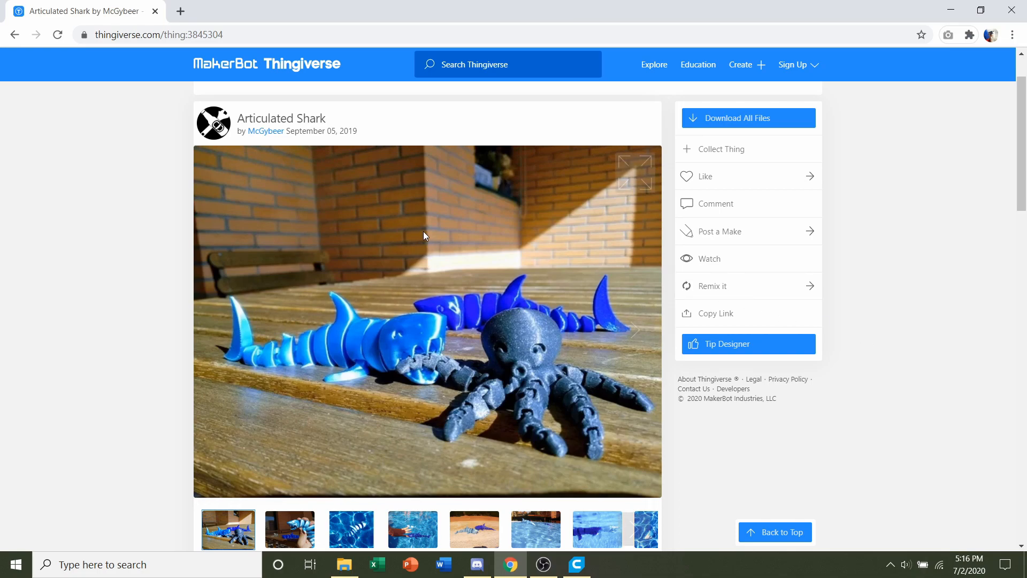
Step: Scroll to the Summary listing four shark versions, no supports, and 0.16 mm recommended layers
scroll("down", 3)
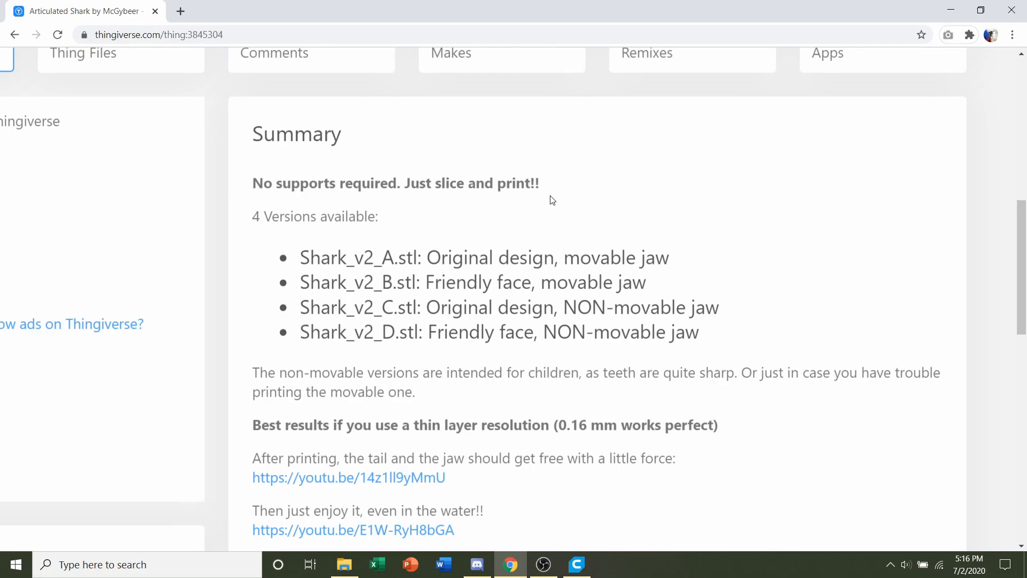
mouse_move(591, 428)
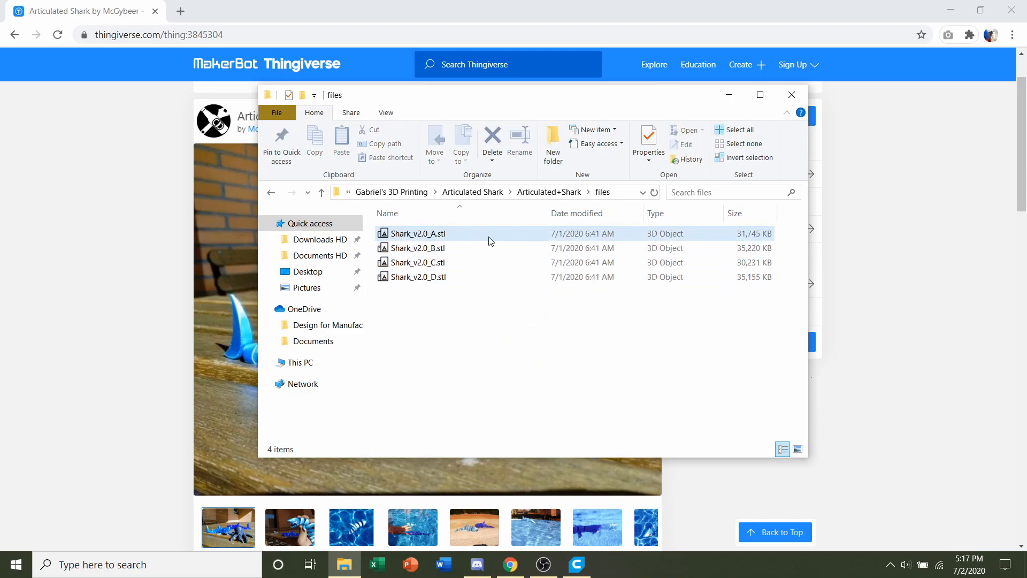
mouse_move(444, 235)
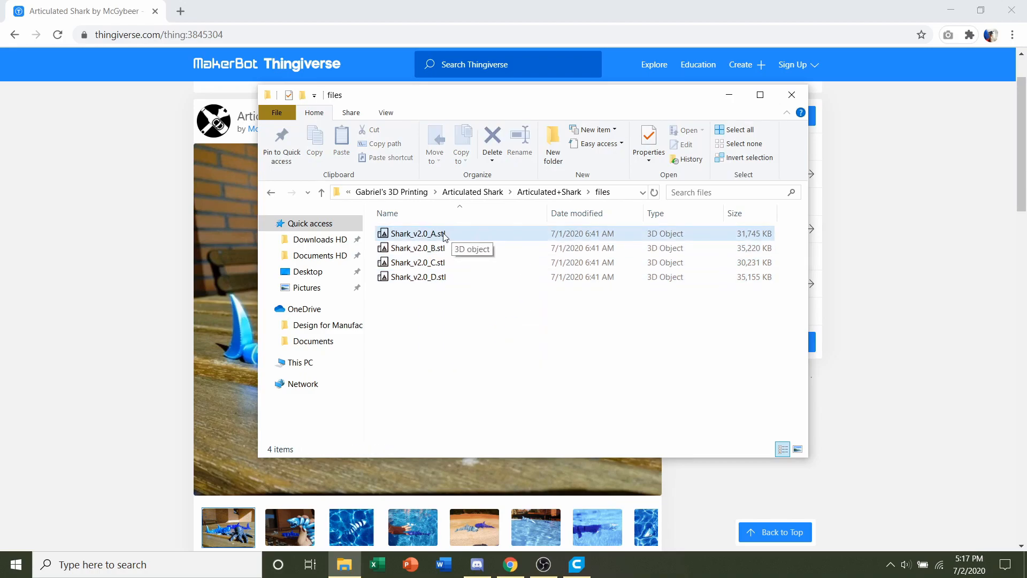
Step: Select Shark_v2.0_A.stl, the original movable-jaw shark, to load into Cura
left_click(416, 233)
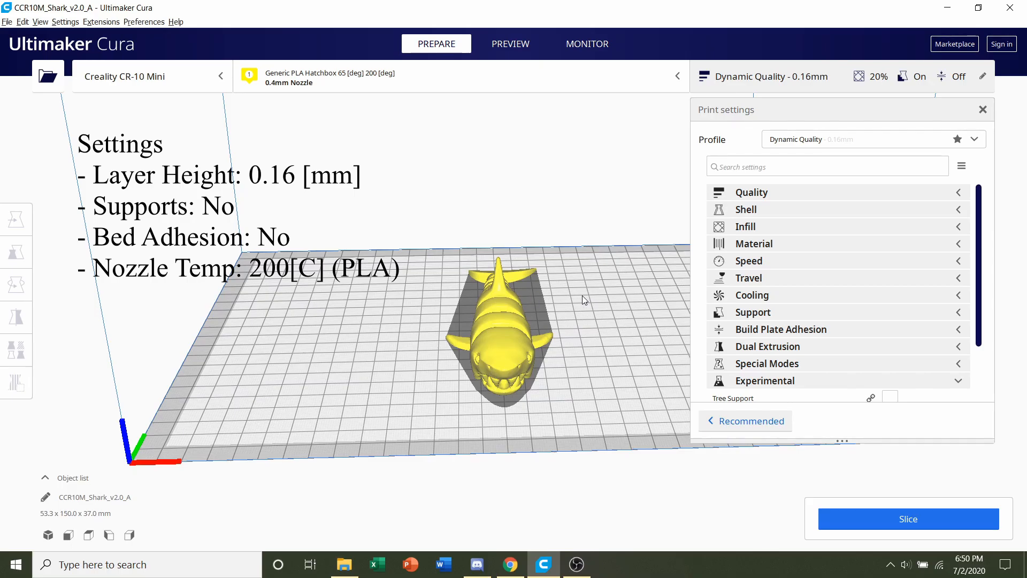
Step: Orbit around the shark from above and toward its head, then reveal the quality profile list
left_click_drag(583, 300, 380, 280)
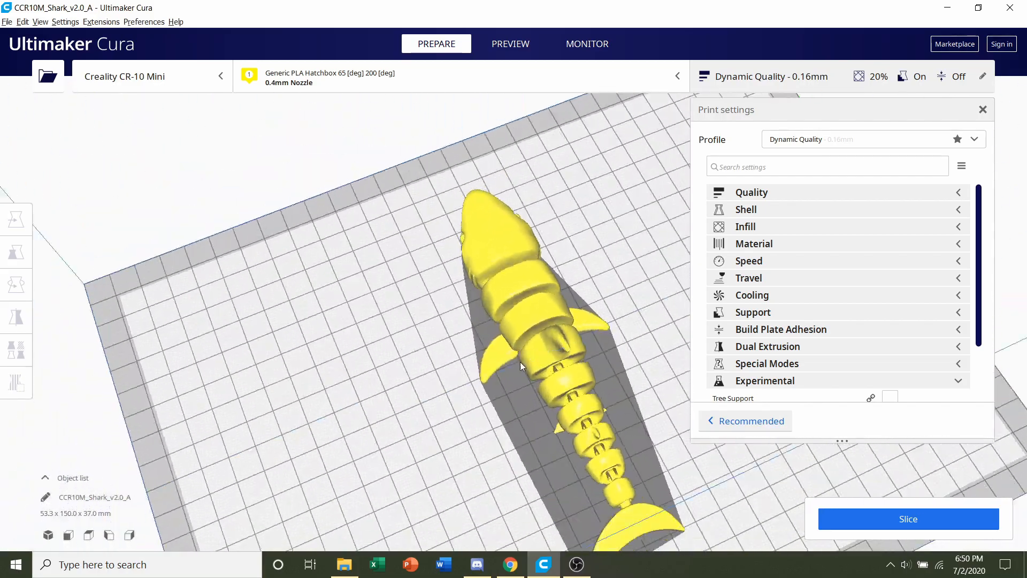
left_click_drag(517, 367, 655, 295)
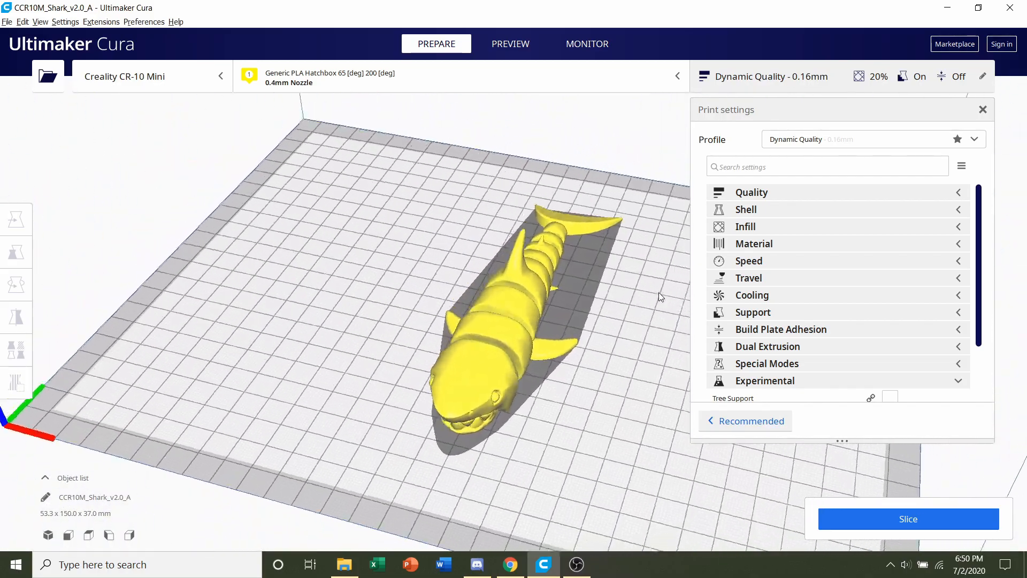
left_click_drag(661, 297, 547, 289)
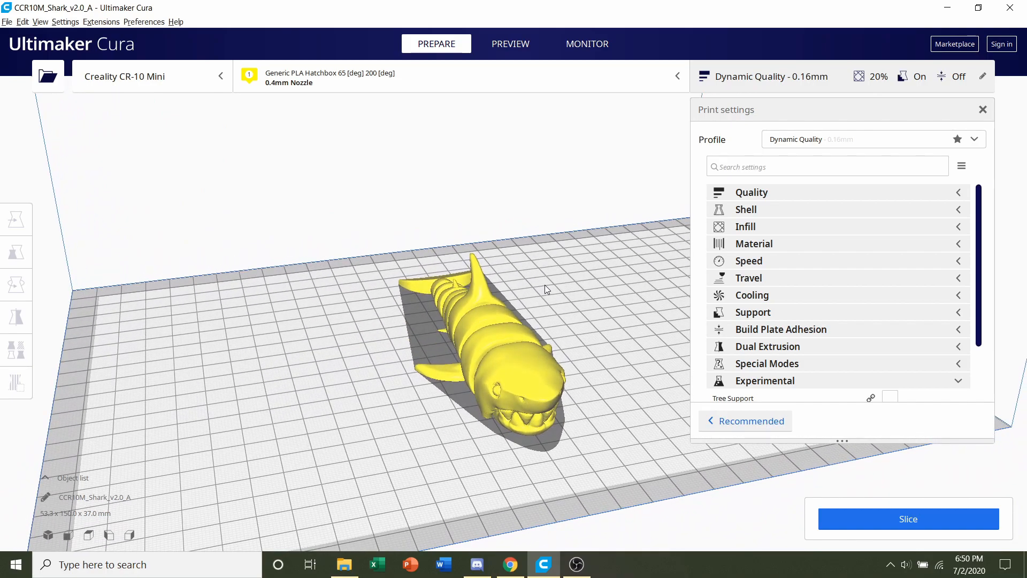
left_click(871, 139)
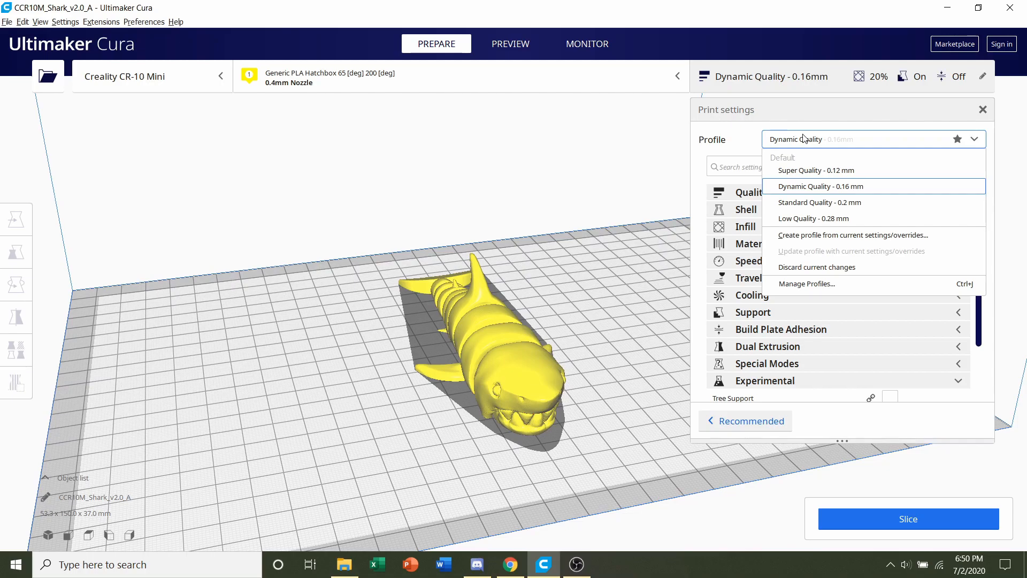
mouse_move(847, 203)
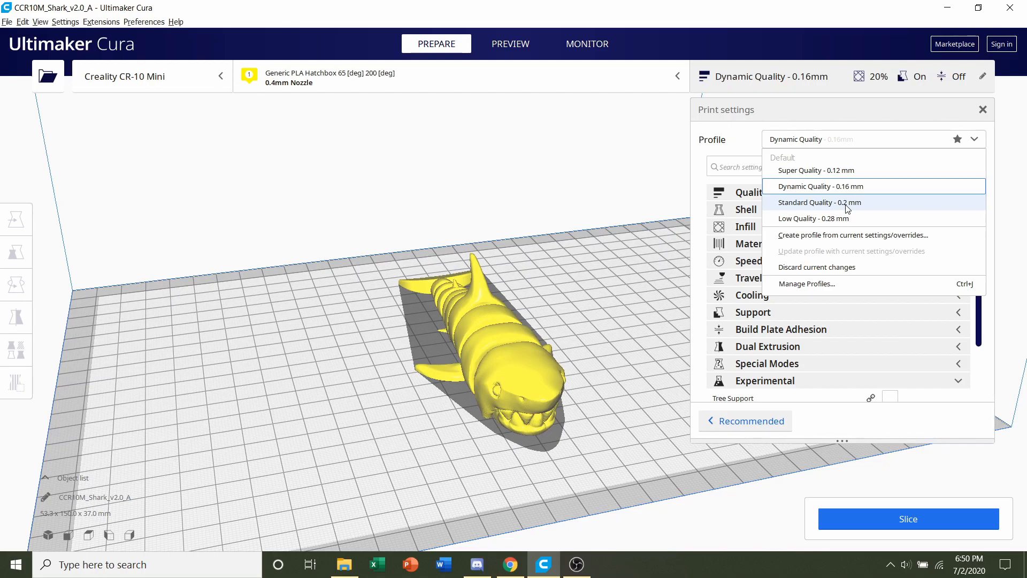
mouse_move(847, 186)
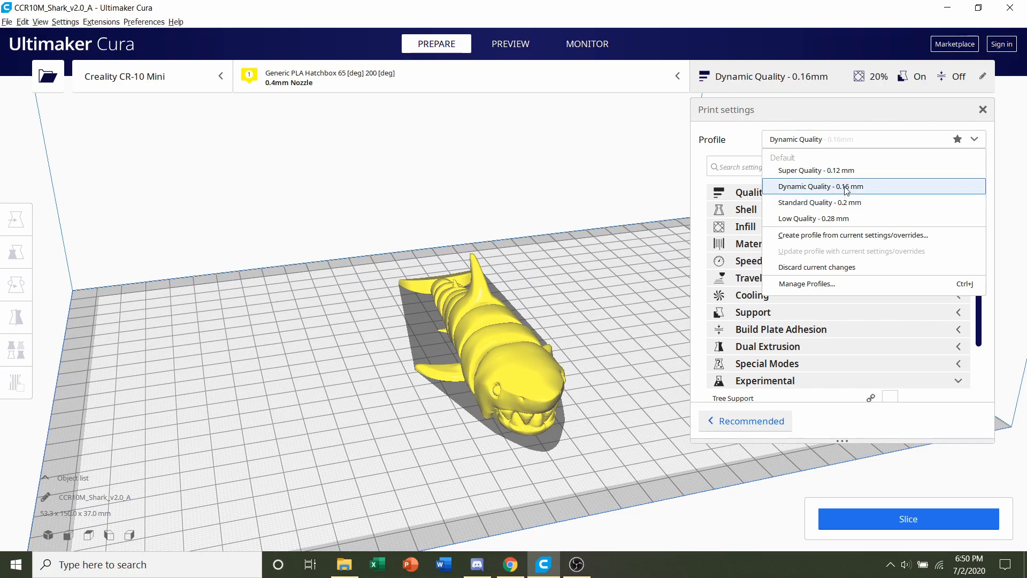
Step: Reselect Dynamic Quality 0.16 mm and discard the customized Generate Support setting so supports stay off
left_click(819, 186)
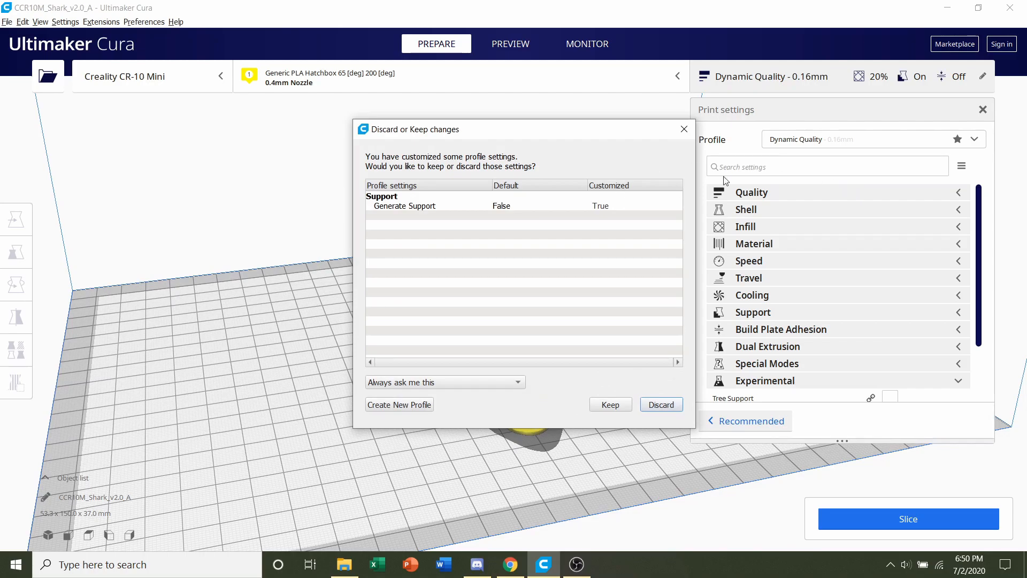
mouse_move(703, 140)
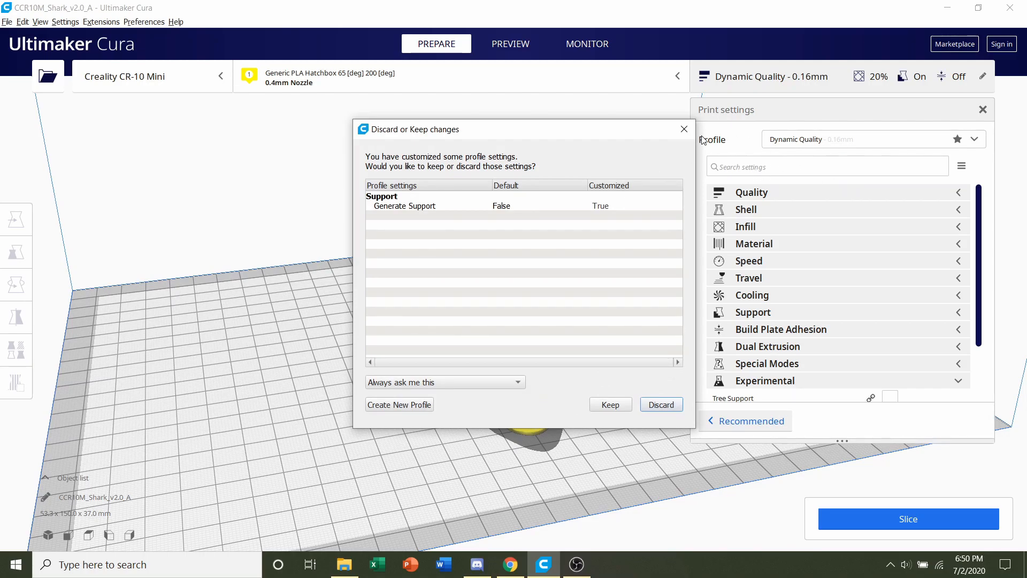
mouse_move(497, 142)
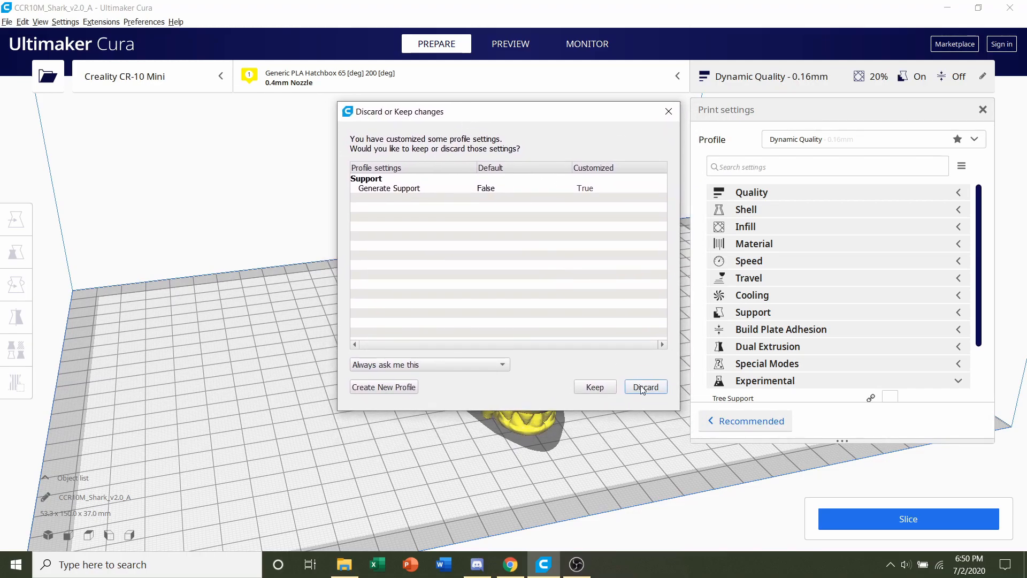
left_click(644, 386)
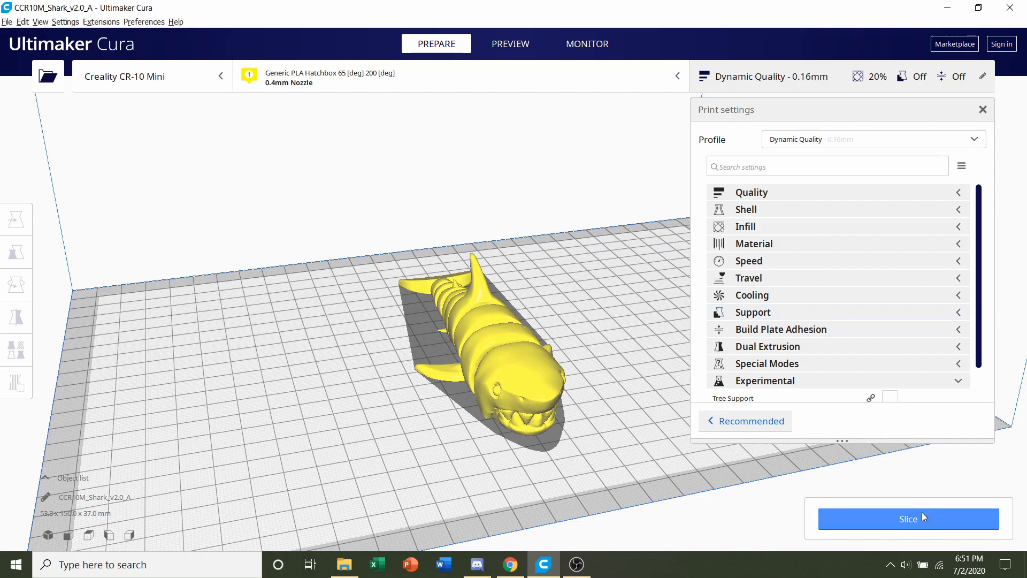
Step: Slice the shark (about 6 h 15 min, 25 g) and switch to the layer preview
left_click(908, 517)
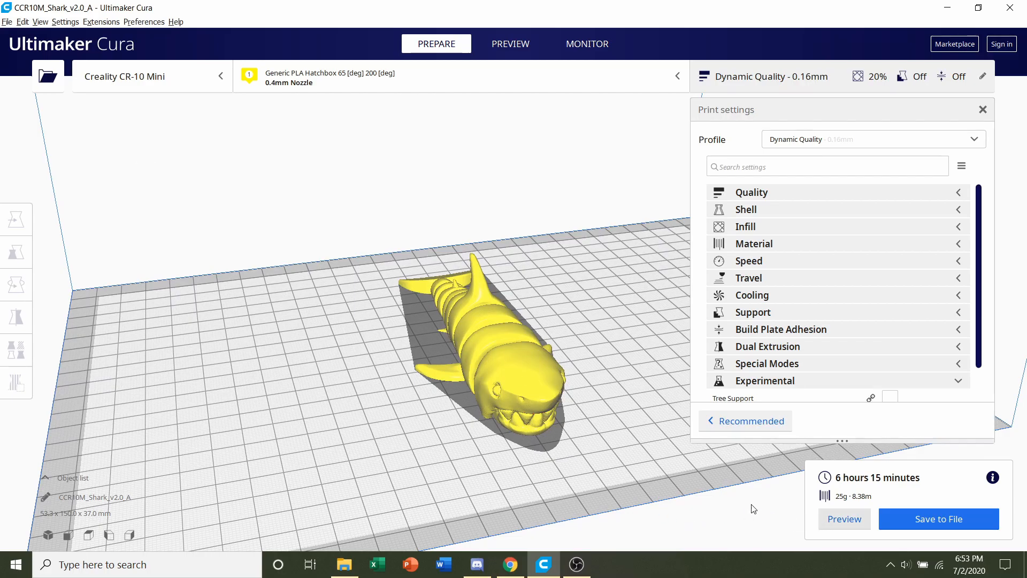
left_click(509, 43)
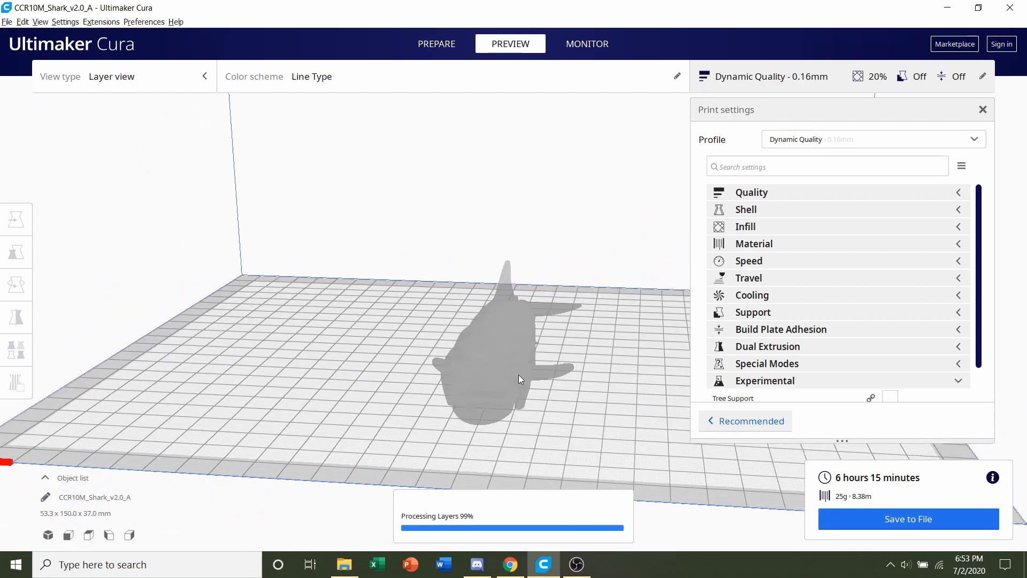